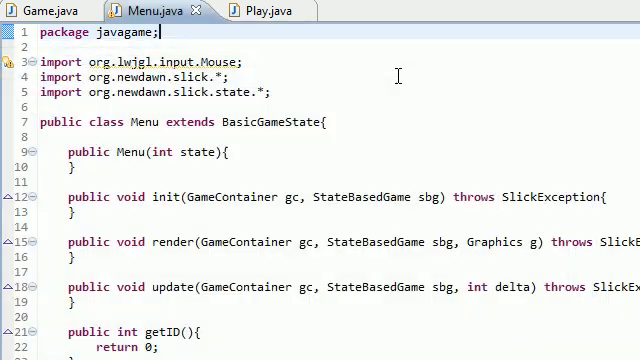
mouse_move(362, 167)
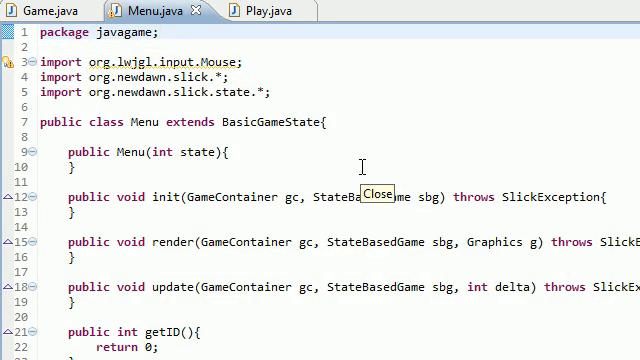
mouse_move(362, 167)
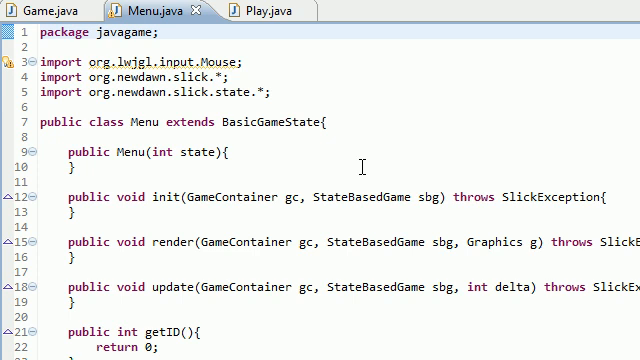
Step: Open a blank line at the top of the Menu class body, above the constructor
click(160, 32)
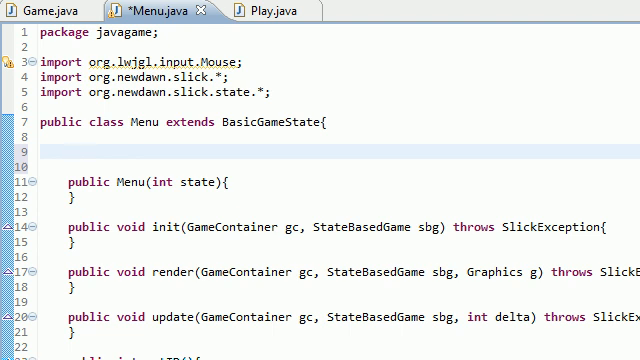
Step: Declare two Image fields, playNow and exitGame, at the top of the Menu class
text(Image)
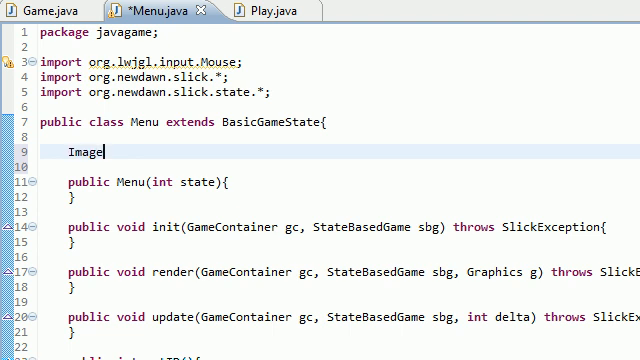
text(playNow;)
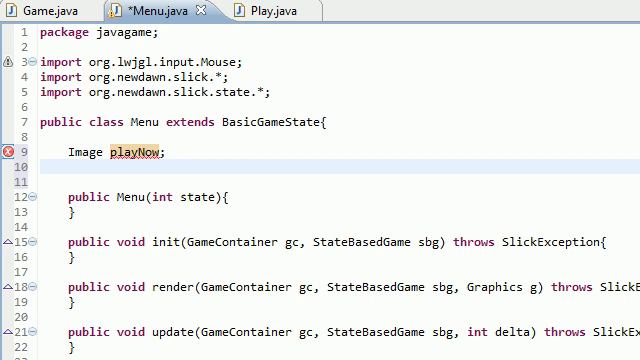
text(Imag)
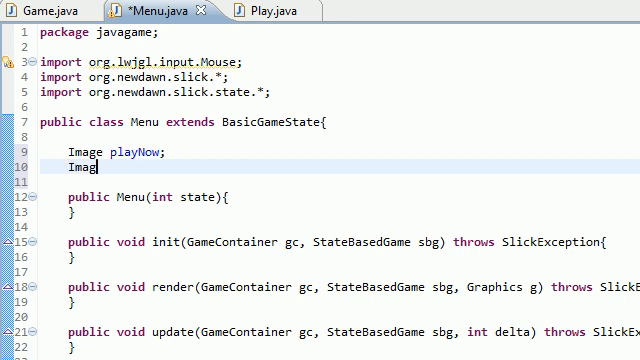
text(exitGame)
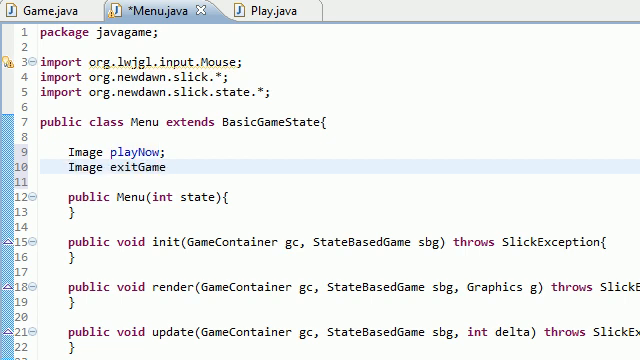
text(;)
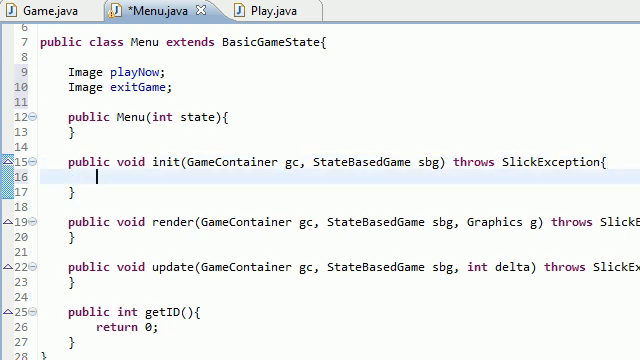
Step: In init, load playNow = new Image("res/playNow.png")
text(playNow)
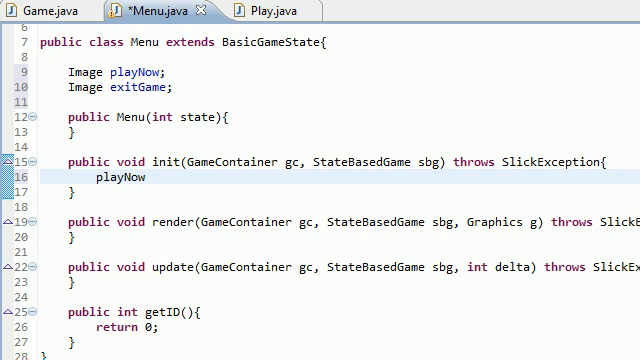
text(= new Ima)
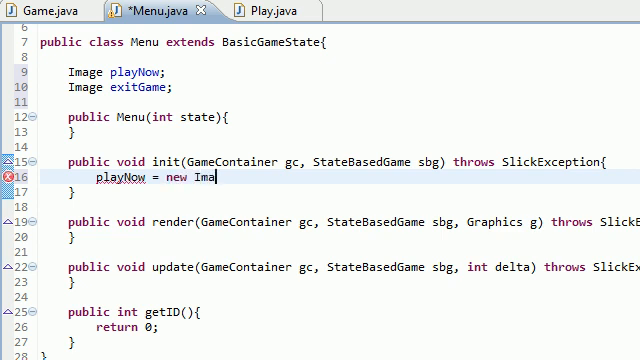
text(ge())
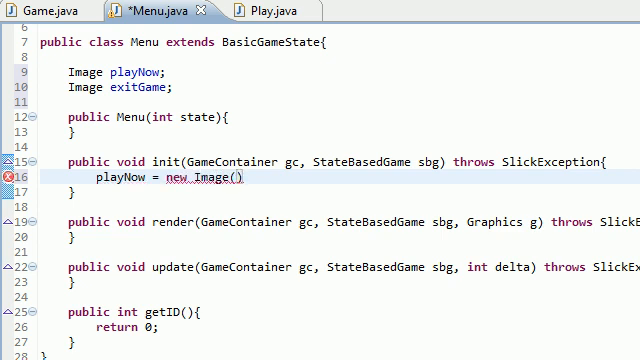
text("res/")
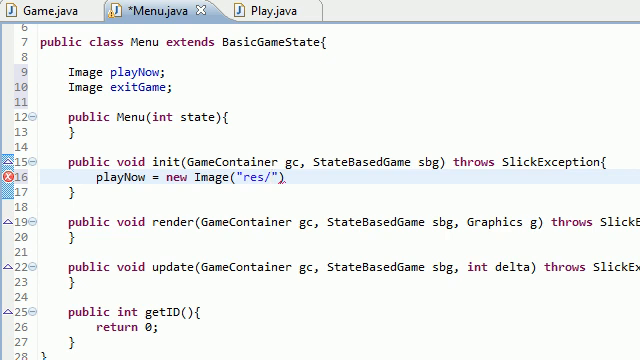
text(playNow.png)
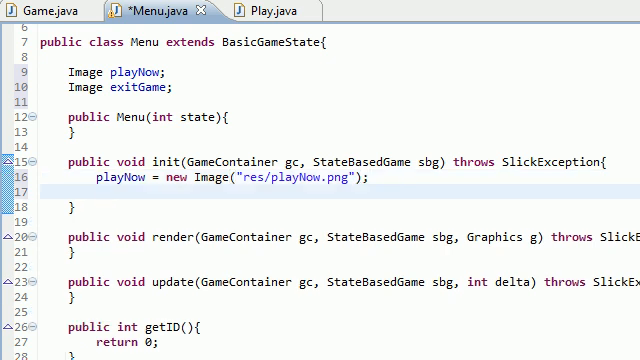
Step: In init, load exitGame = new Image("res/exitGame.png")
text(exit)
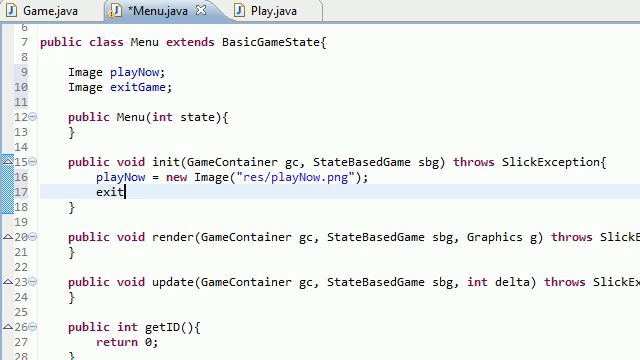
text(Game = new Image(")
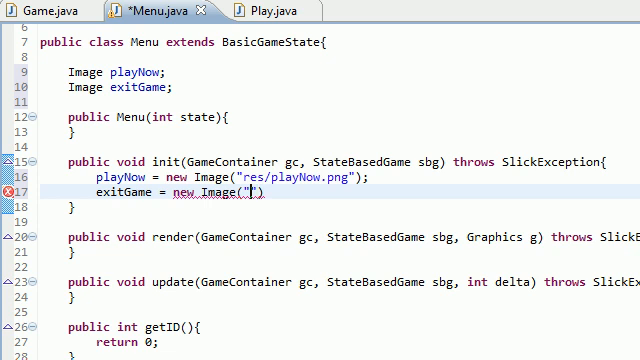
text(res/)
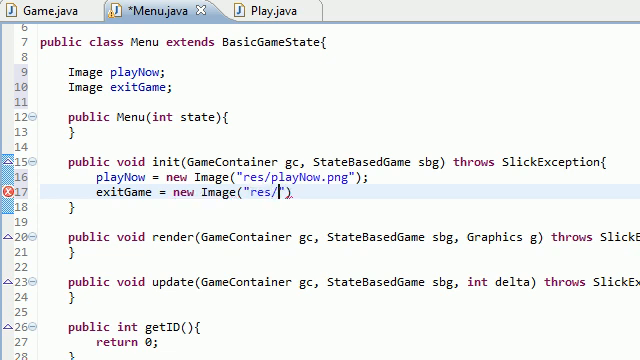
text(exit)
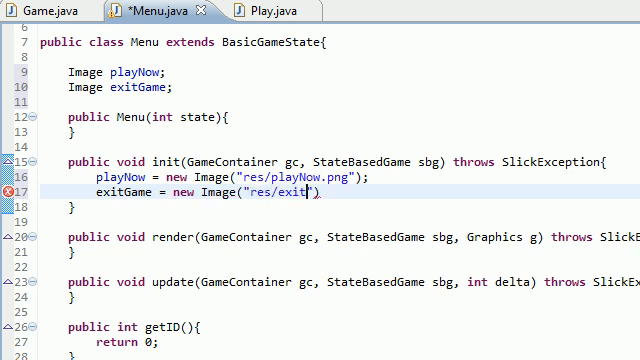
text(Game.)
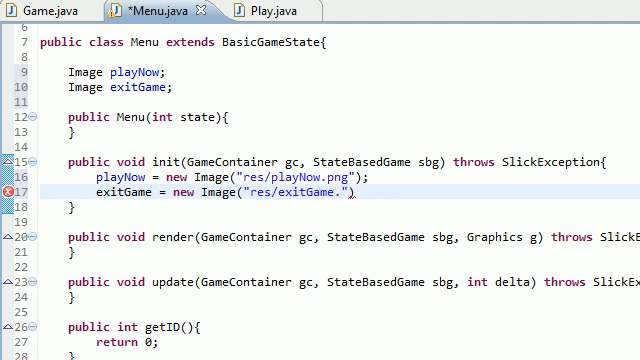
text(png");)
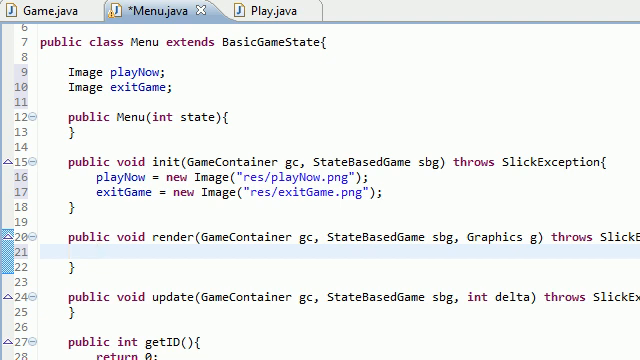
Step: In render, add g.drawString("Welcome to Bucky Land!", 100, 50); and save Menu.java
scroll(down, 3)
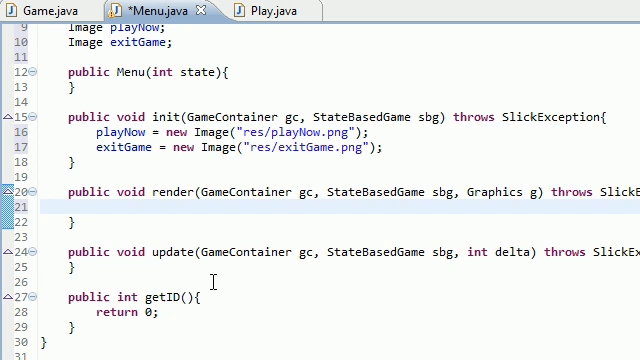
text(g.)
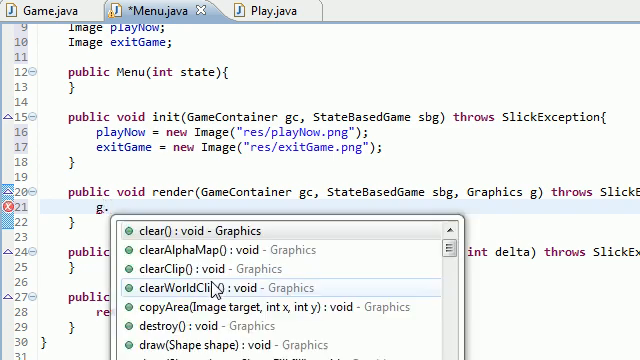
text(drawString(st);)
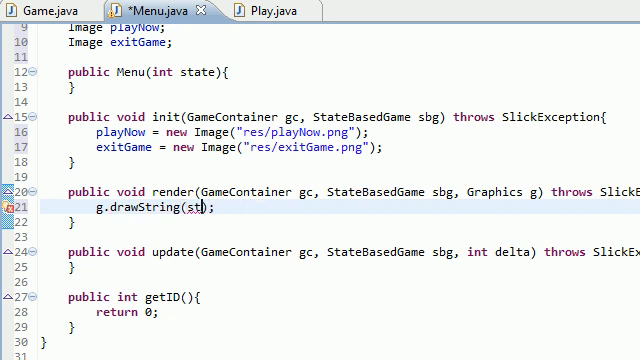
text(")
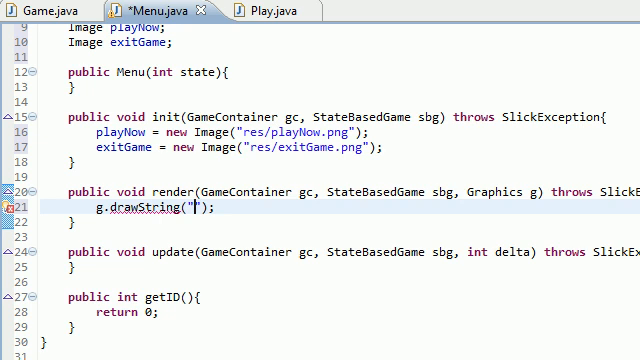
text(Welcome to B)
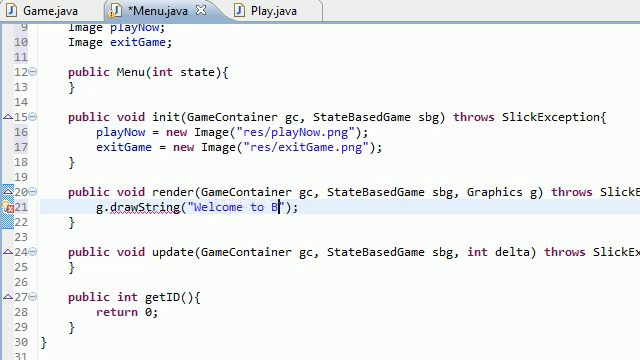
text(ucky Land!)
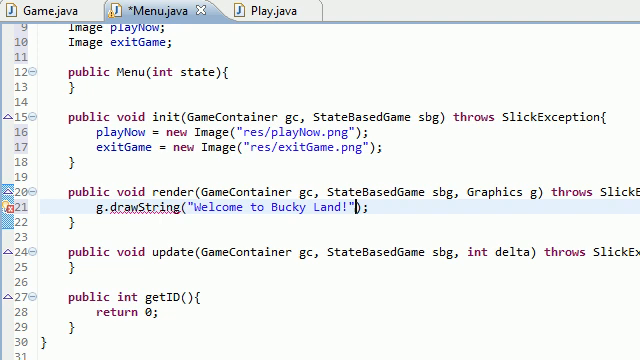
text(, 100)
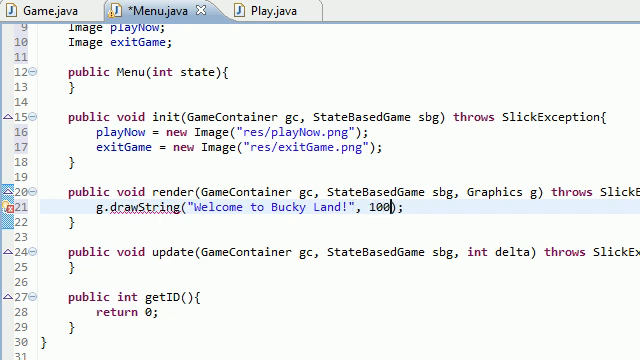
text(, 50);)
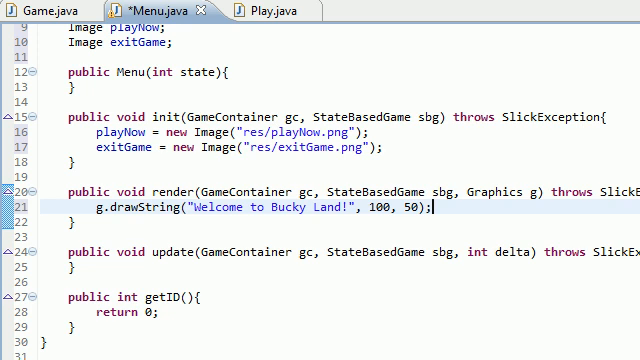
key(Return)
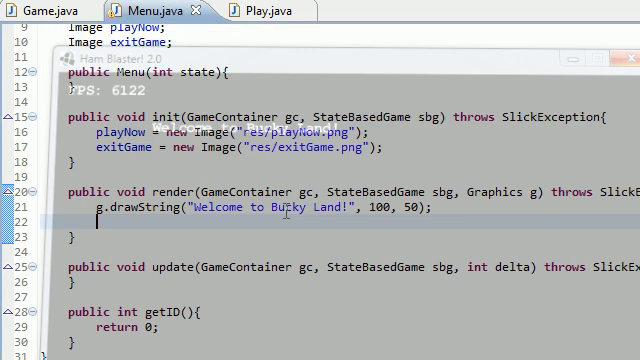
Step: Begin a playNow.draw statement in render after the welcome text
text(playNow.draw()
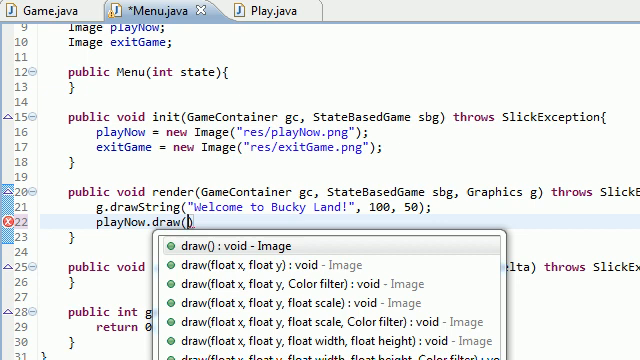
Step: Draw playNow at 100,100 and exitGame at 100,200 in render, then save
text(100,100)
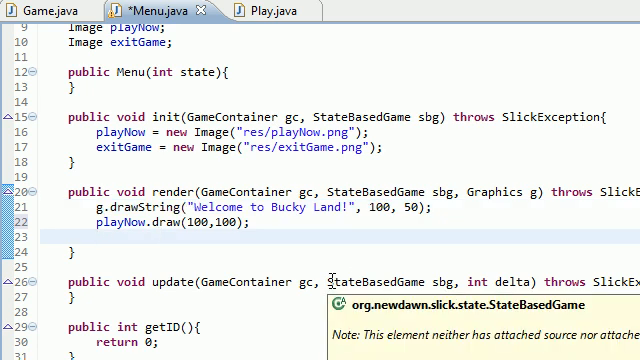
text(exitGa)
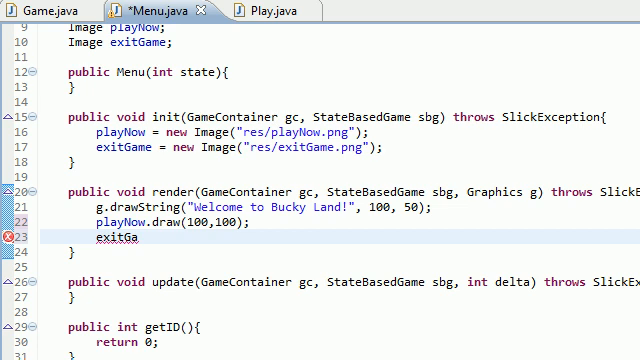
text(me)
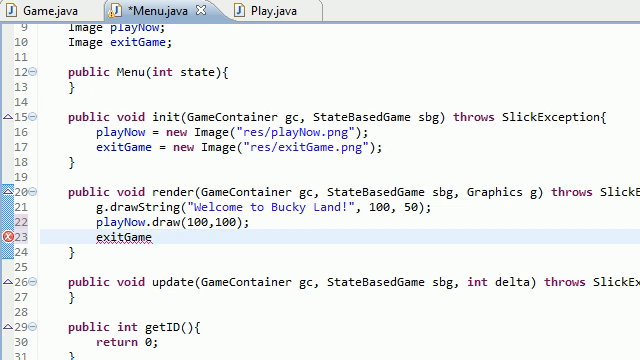
text(.draw(100,)
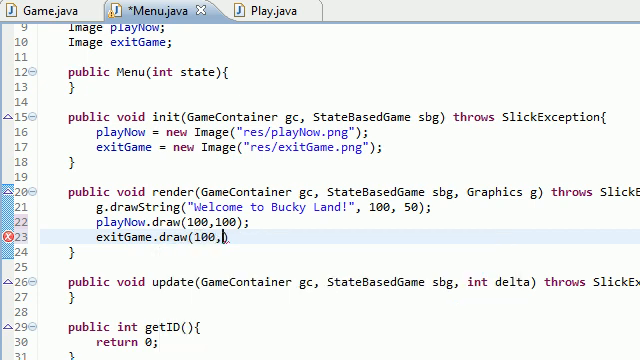
text(200);)
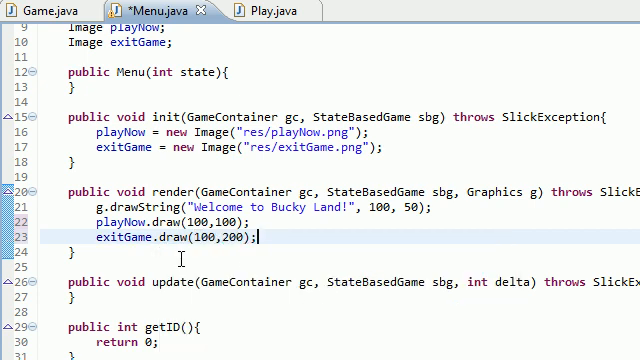
key(ctrl+s)
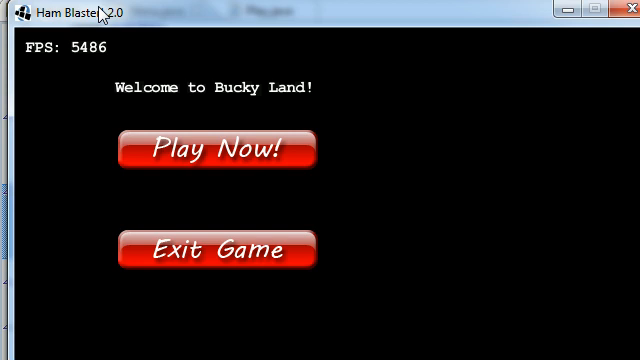
mouse_move(152, 97)
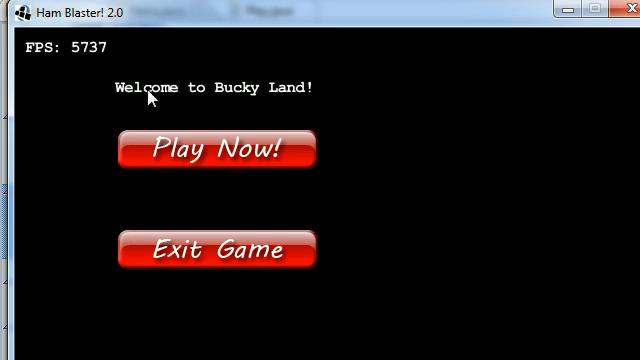
mouse_move(205, 99)
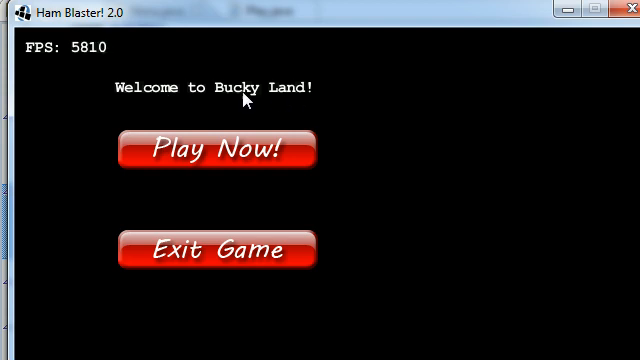
mouse_move(227, 169)
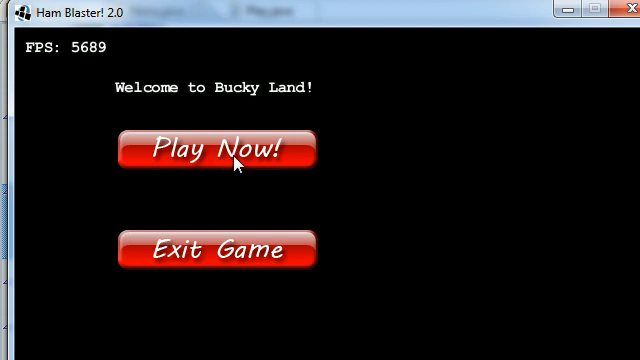
mouse_move(132, 149)
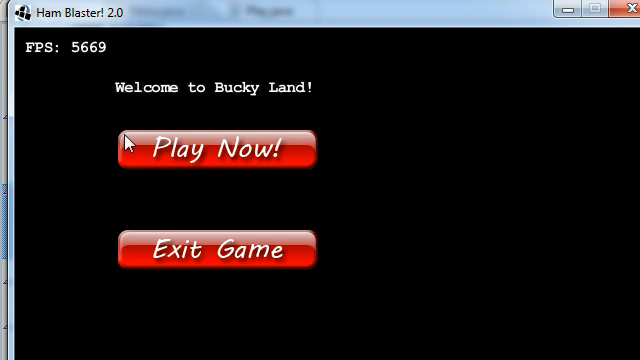
mouse_move(237, 179)
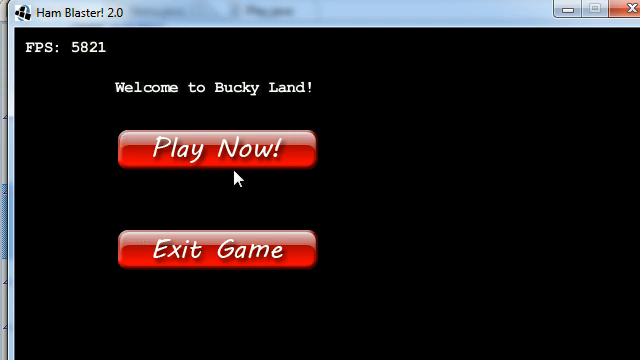
mouse_move(203, 270)
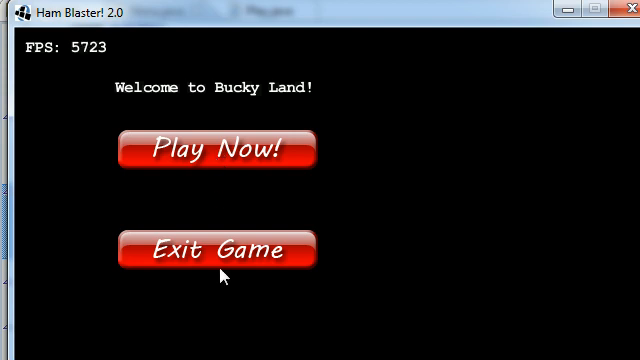
mouse_move(225, 298)
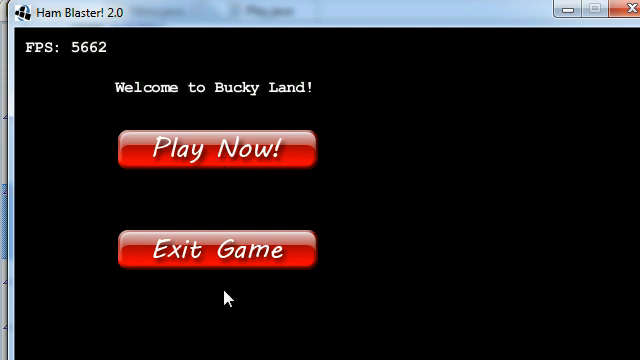
mouse_move(226, 177)
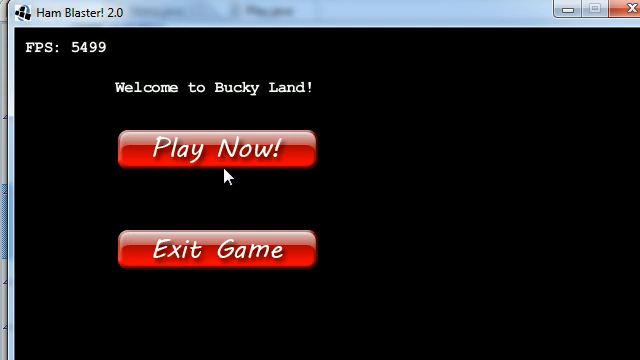